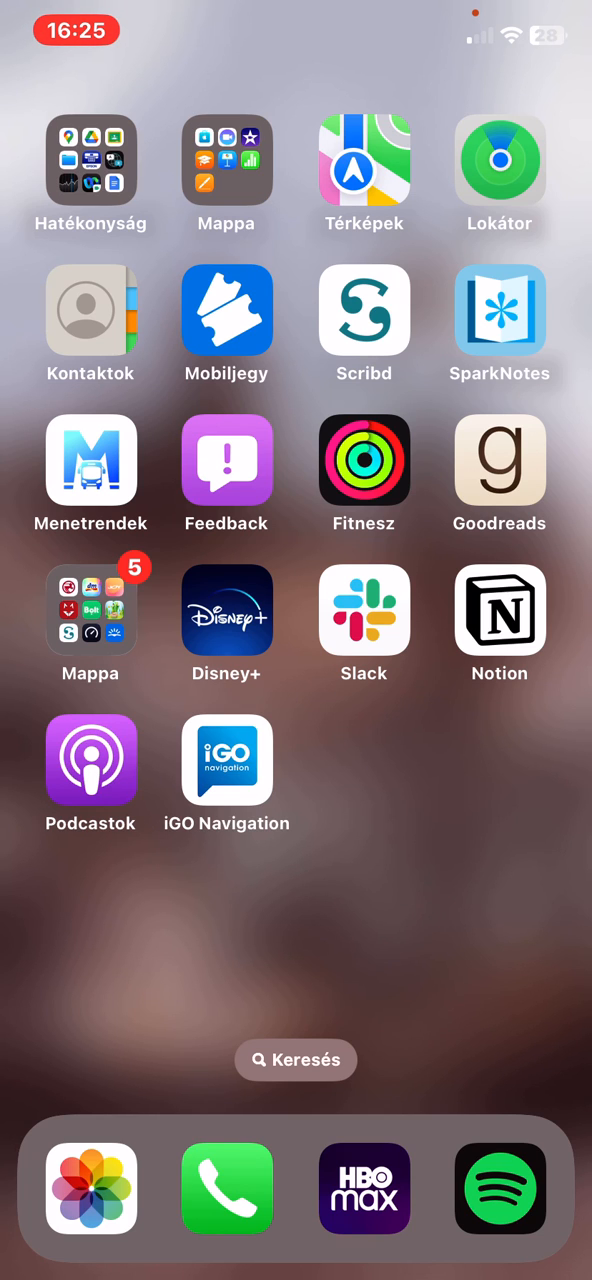
Launch iGO Navigation and bring up its Settings menu from the Main Menu
left_click(226, 760)
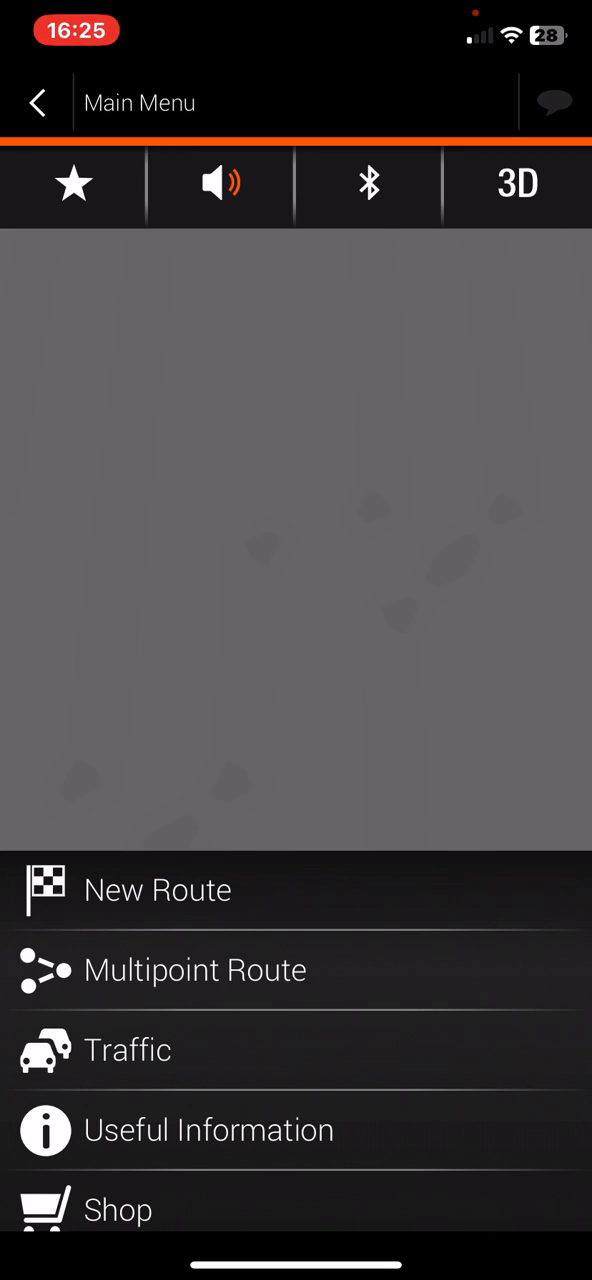
scroll("down", 3)
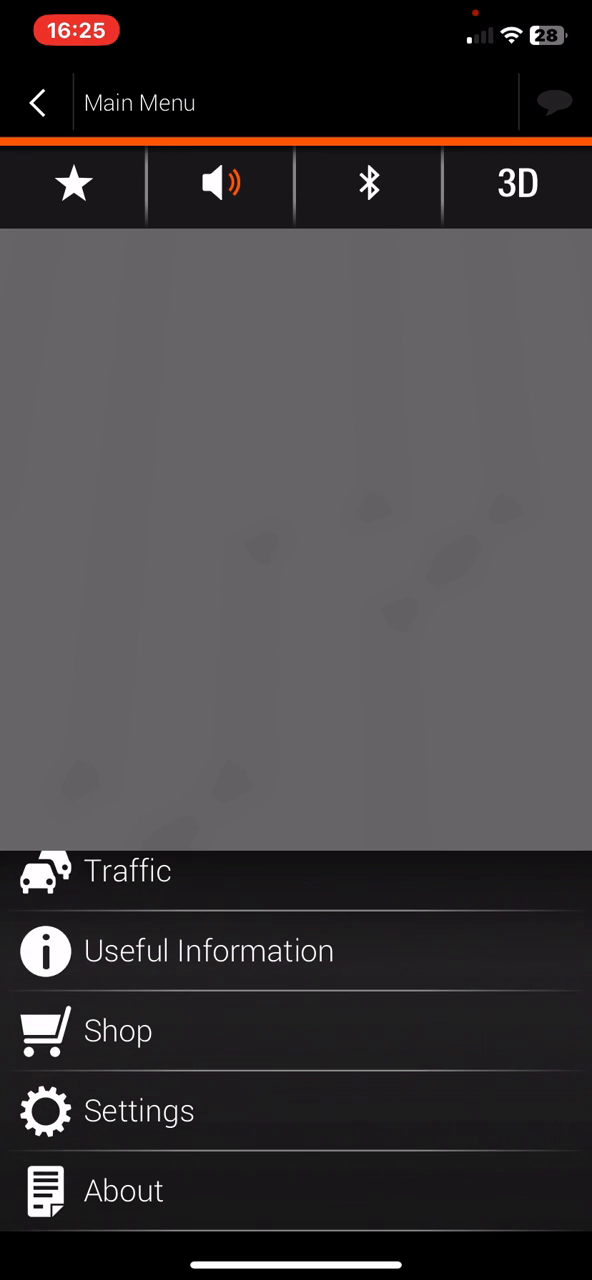
left_click(144, 1110)
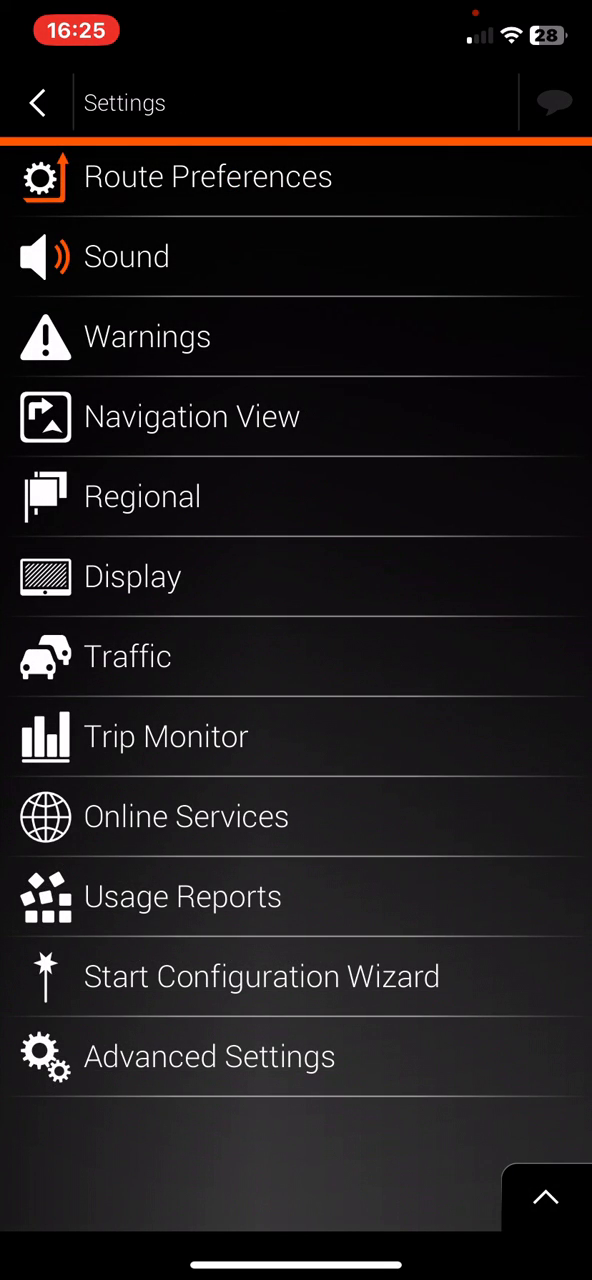
In Route Preferences, change Route Planning Method from Fast to Easy
left_click(208, 176)
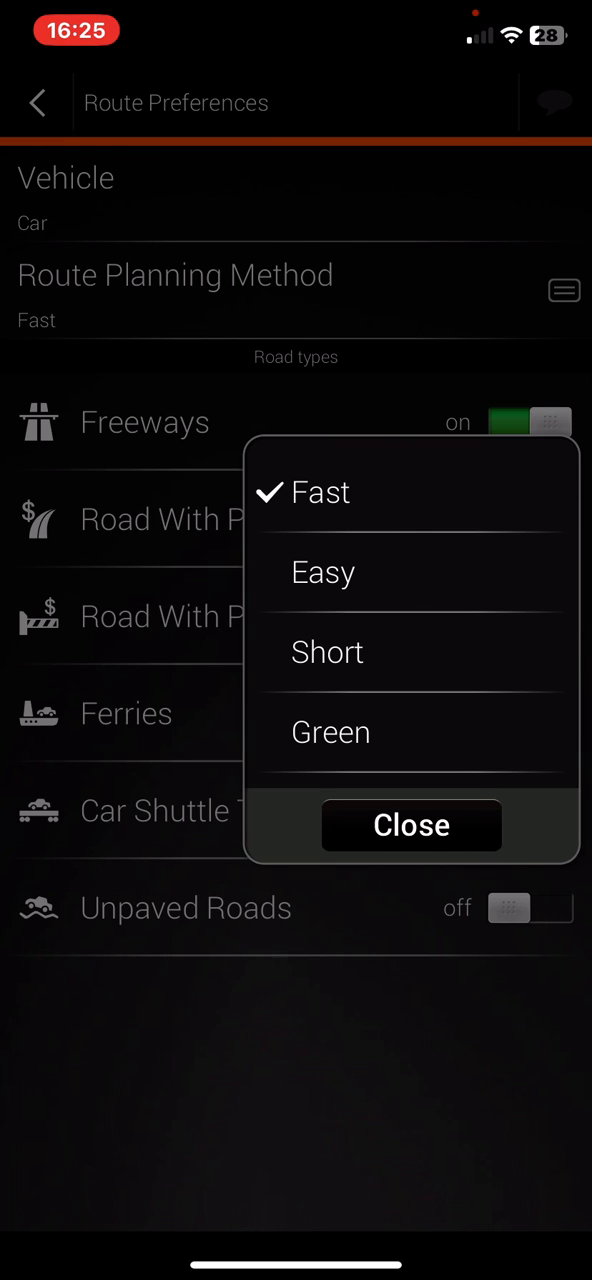
left_click(324, 572)
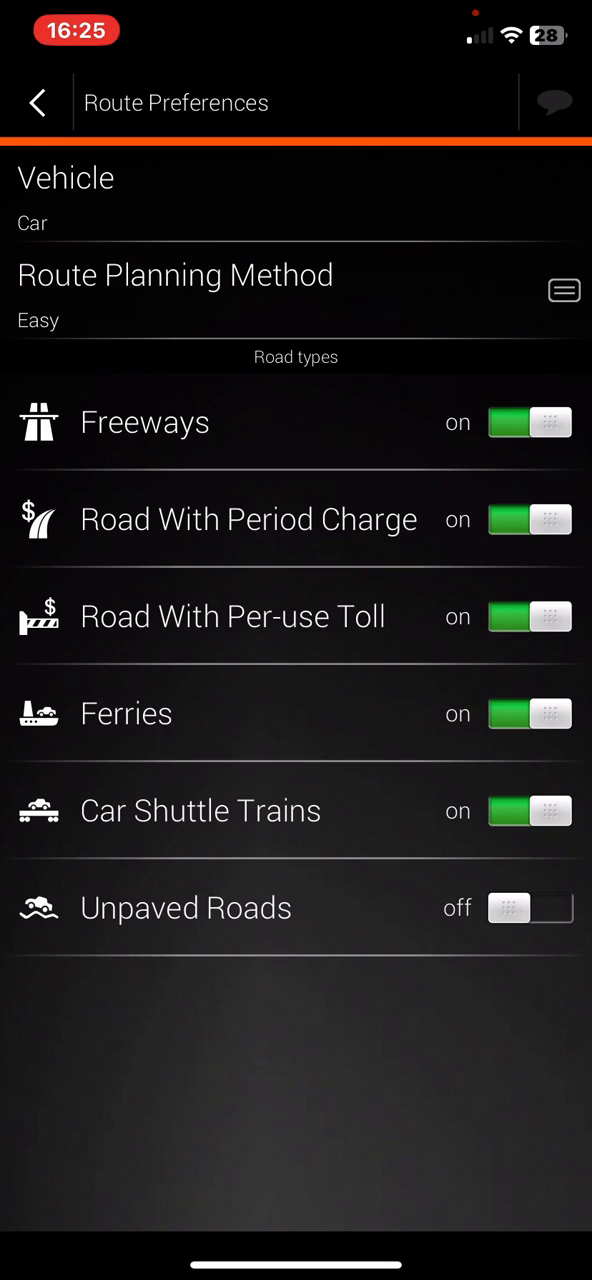